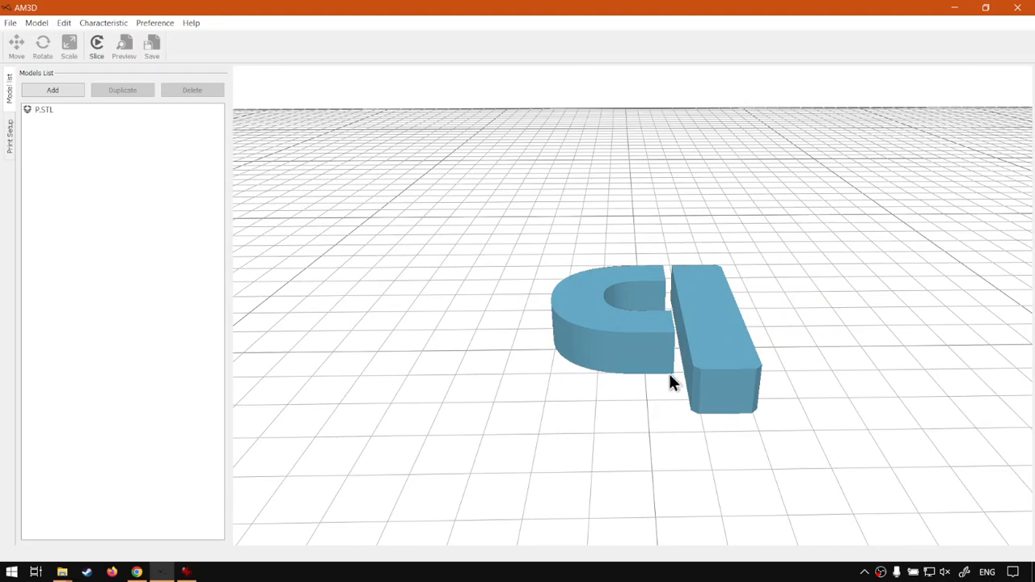
{"action": "left_click", "coordinate": [42, 46]}
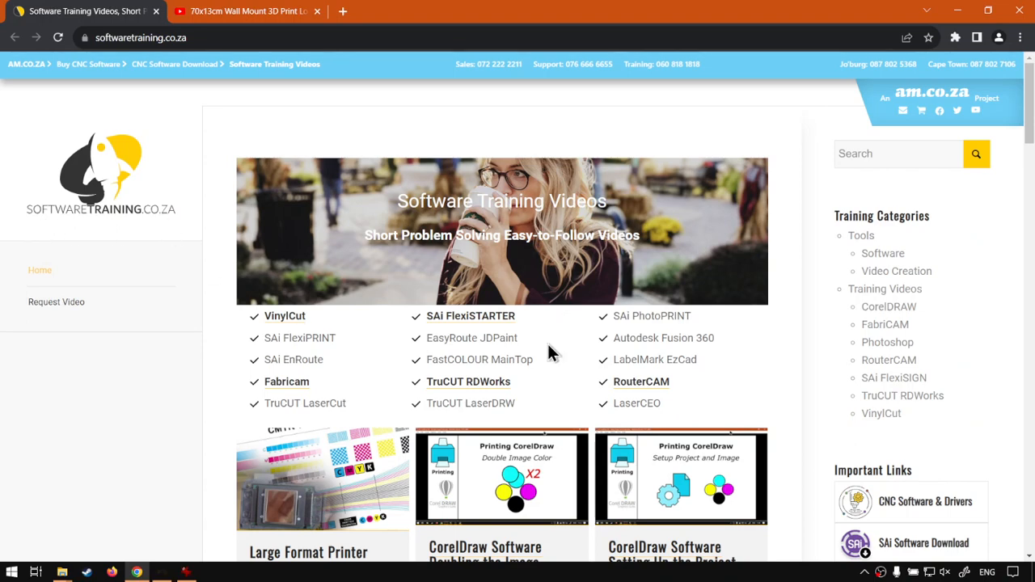
{"action": "mouse_move", "coordinate": [110, 340]}
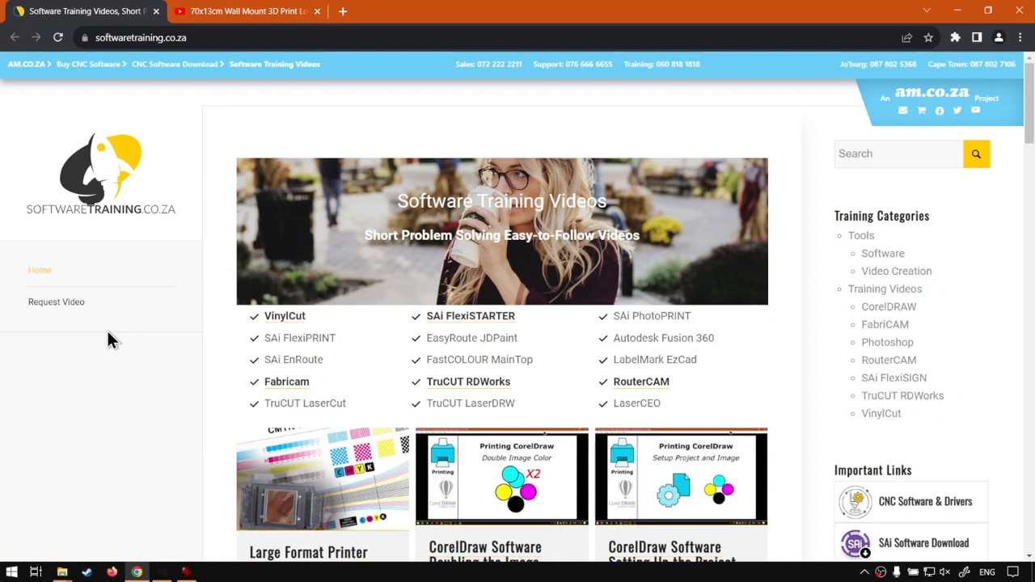